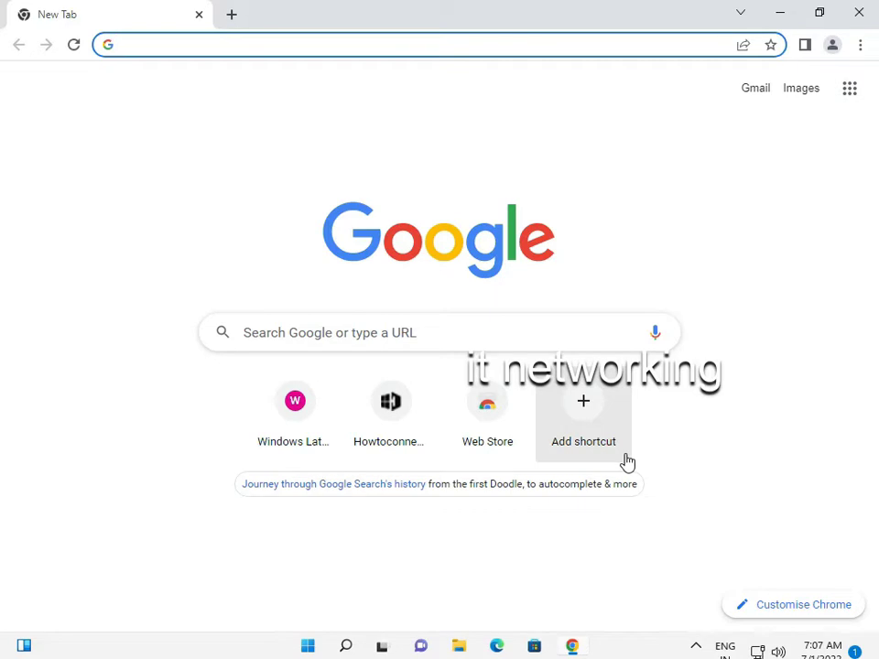
mouse_move(600, 480)
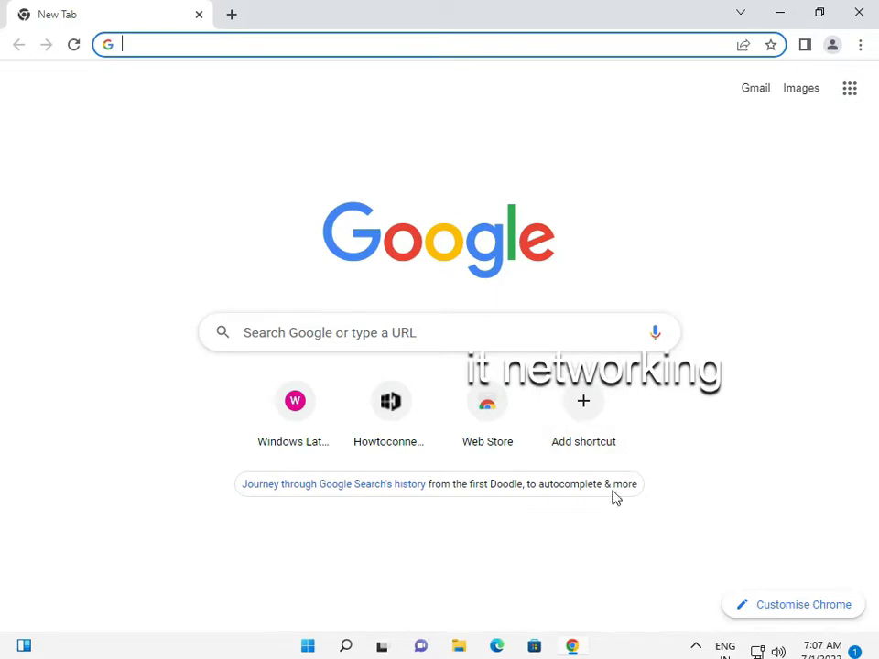
mouse_move(874, 592)
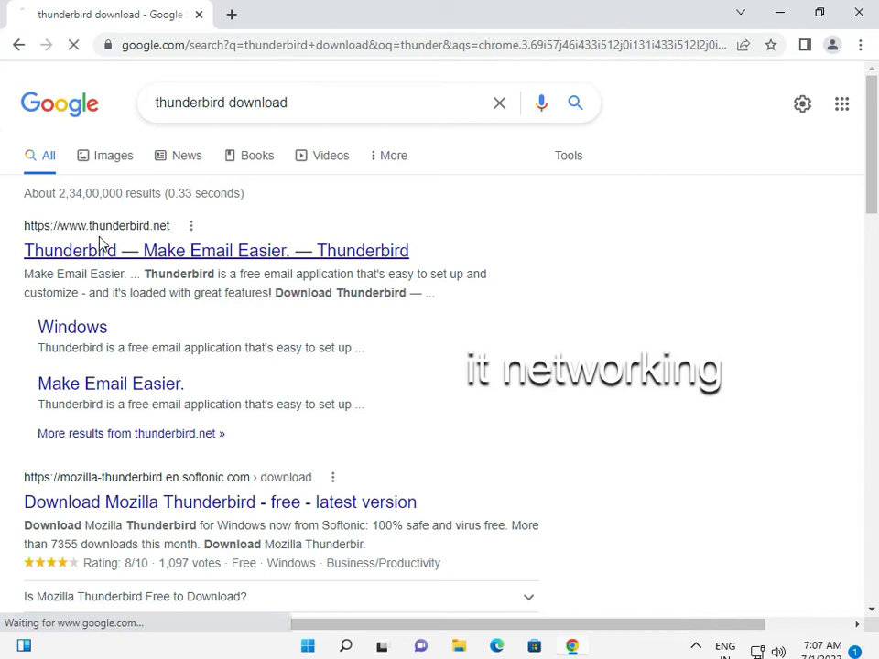
Open thunderbird.net from the search results and start the free Thunderbird installer download.
click(216, 250)
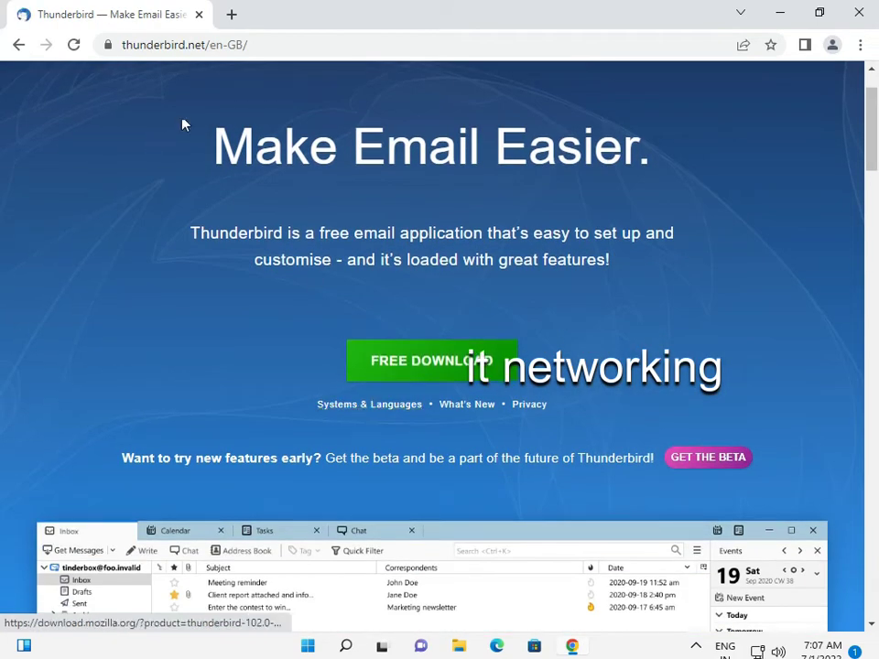
scroll(down, 3)
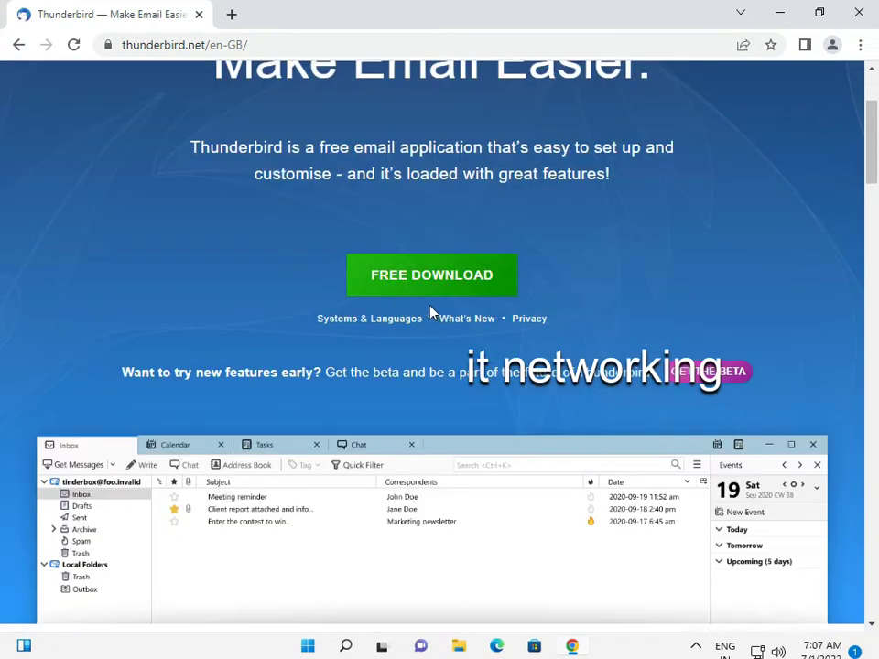
click(432, 275)
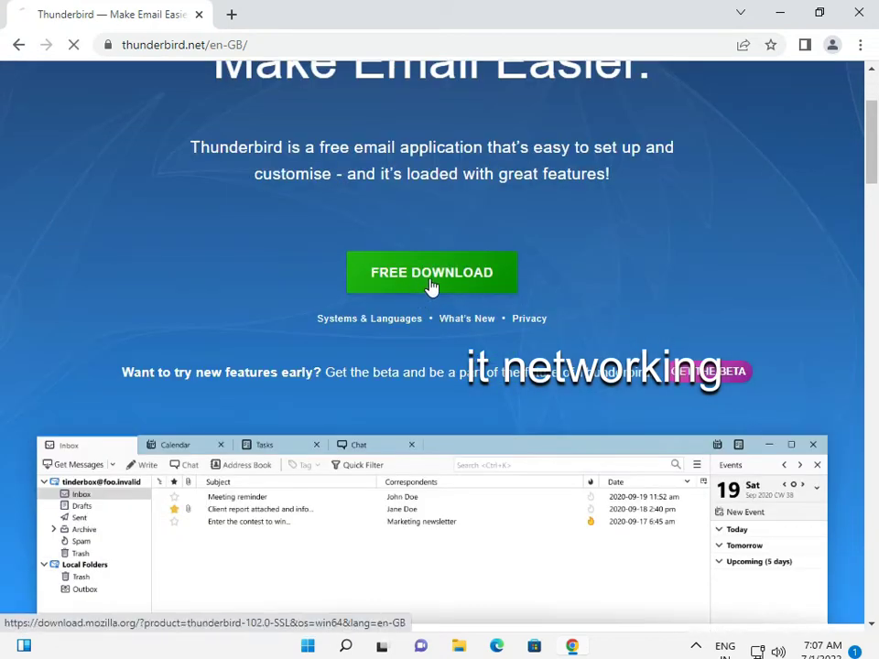
click(431, 272)
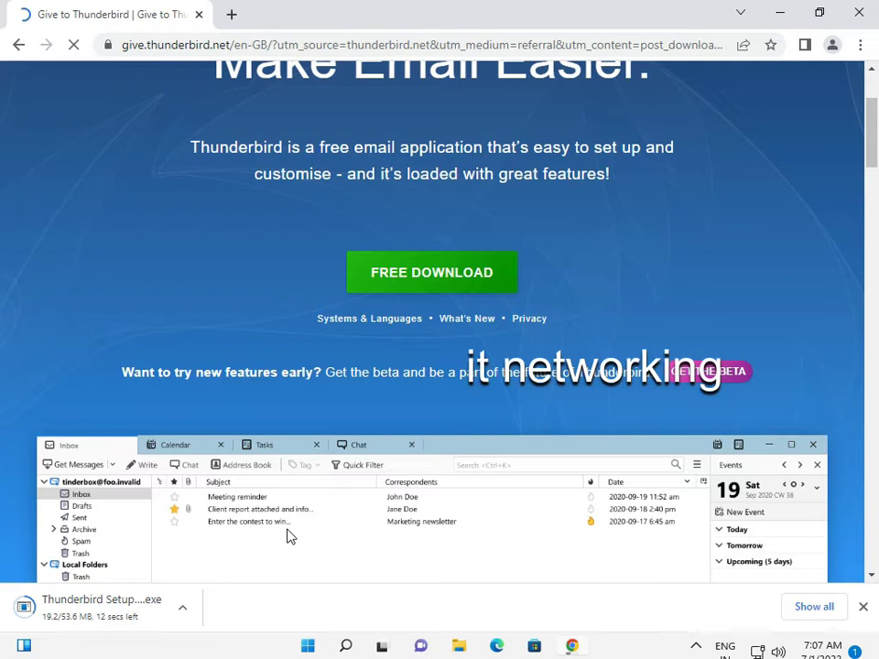
scroll(down, 3)
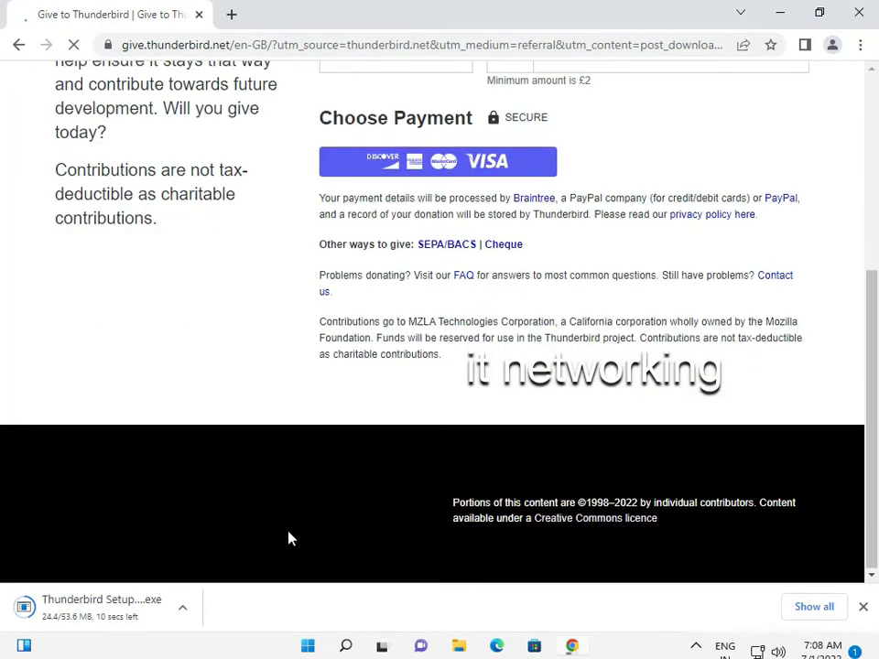
scroll(up, 3)
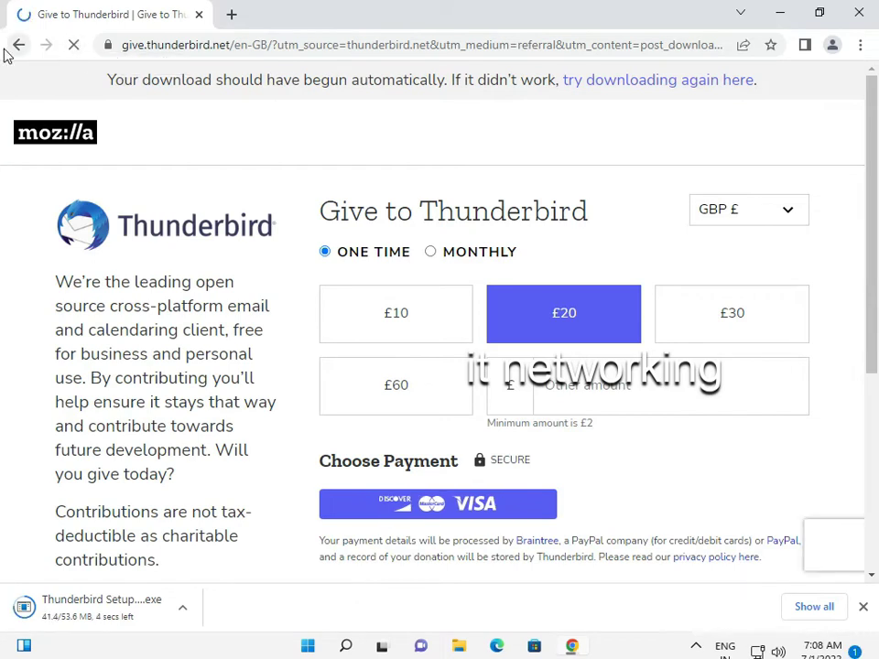
Go back to thunderbird.net and run the downloaded Thunderbird Setup .exe from the downloads bar.
click(20, 44)
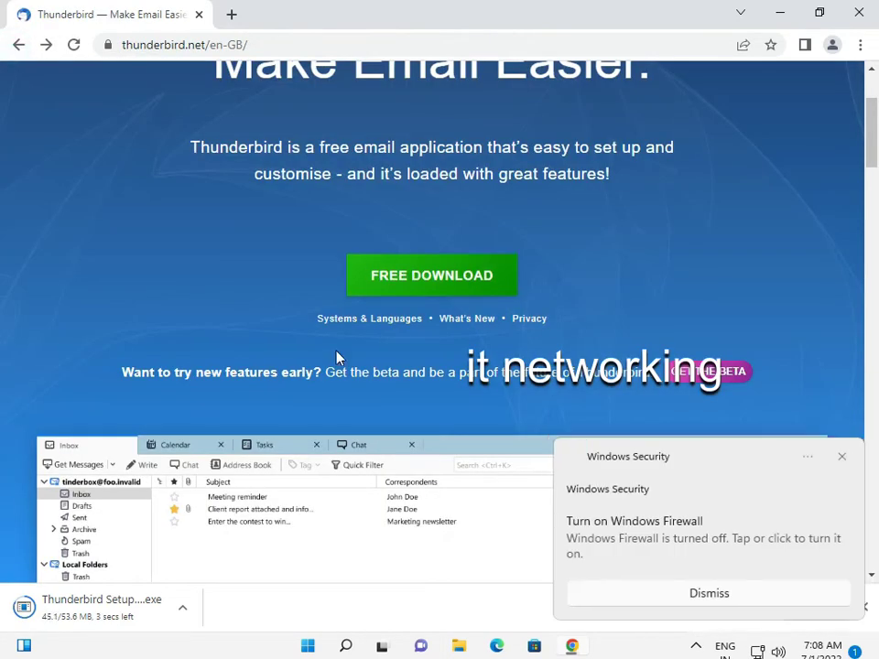
scroll(down, 3)
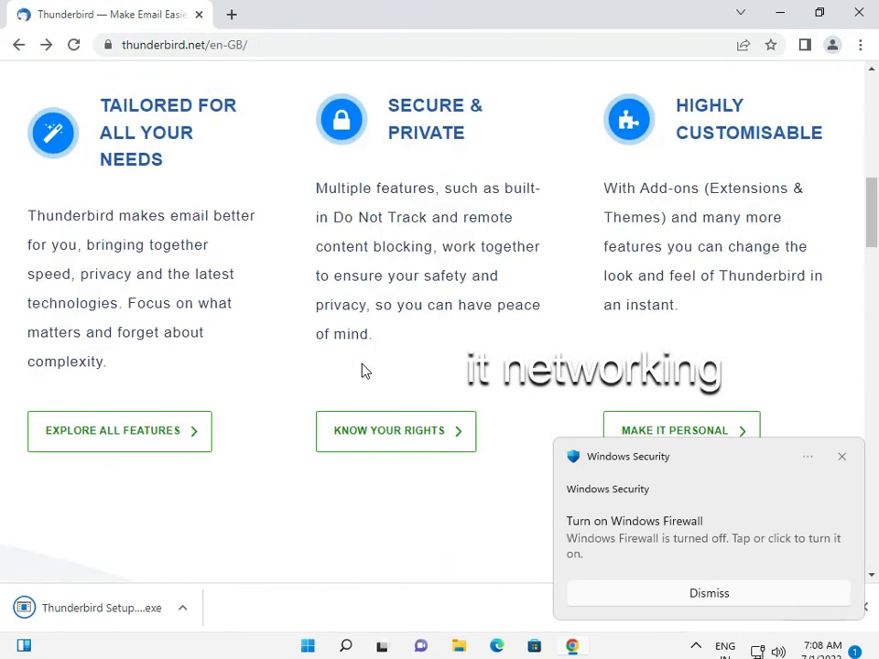
scroll(up, 3)
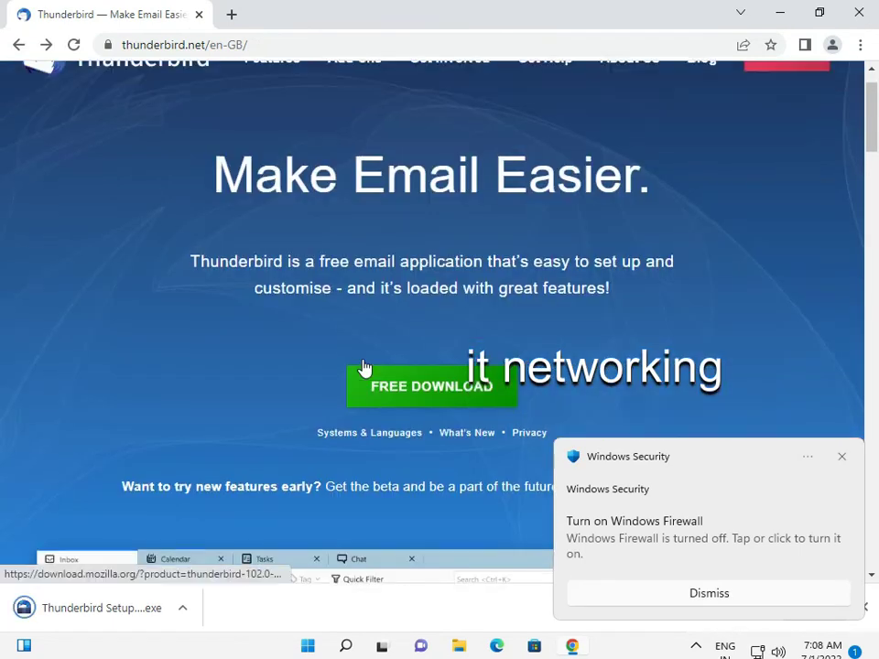
click(709, 592)
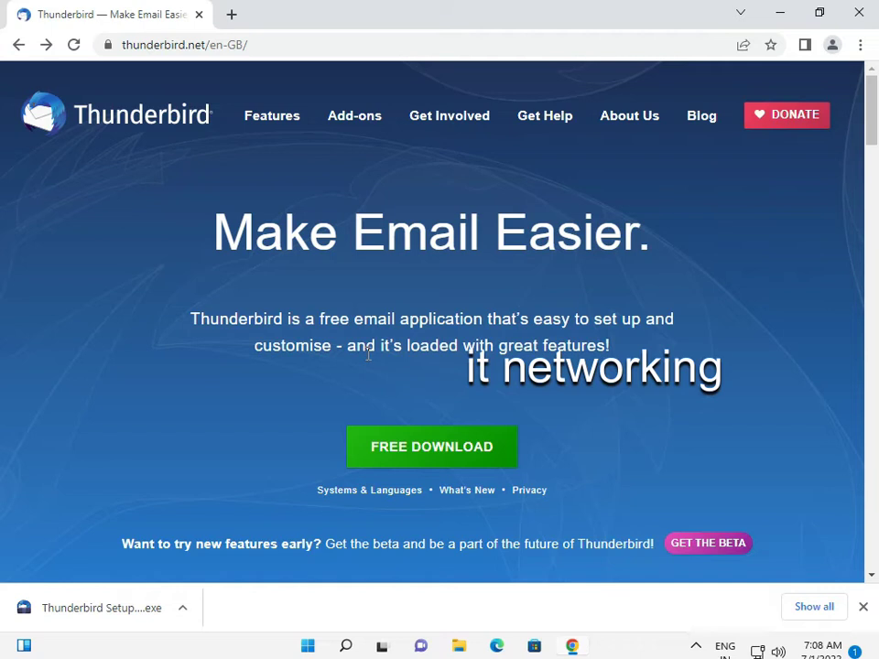
mouse_move(353, 362)
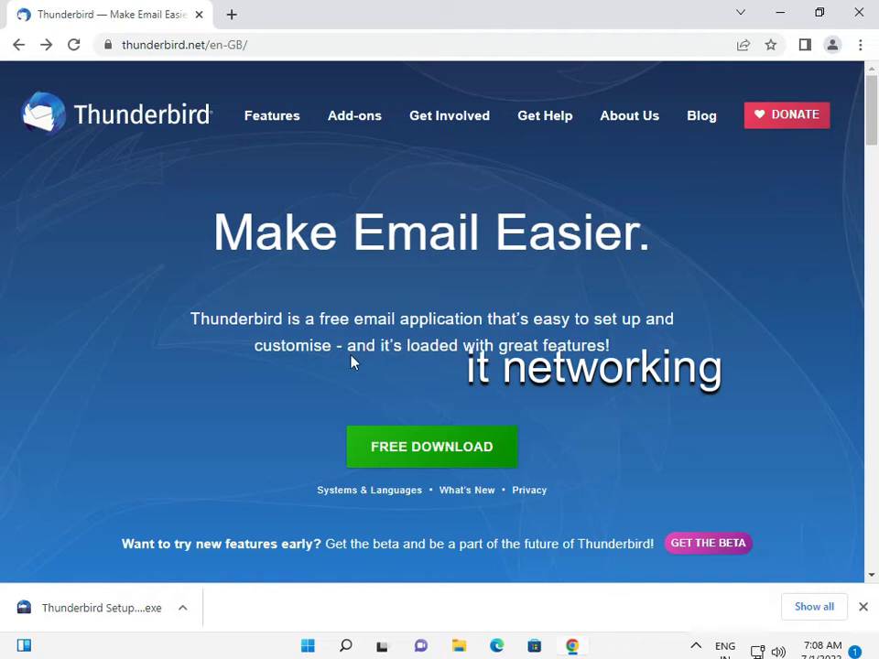
mouse_move(341, 348)
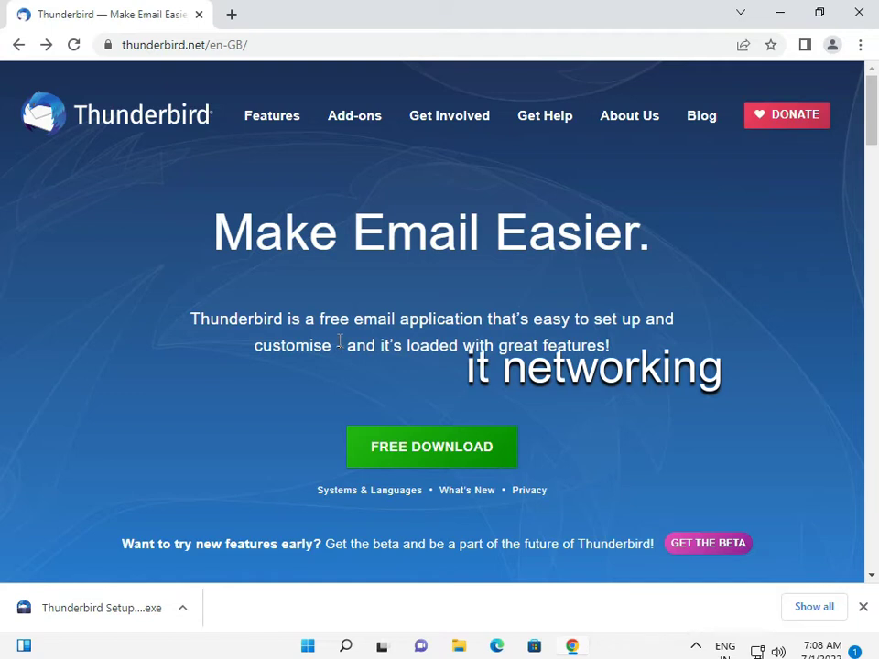
mouse_move(527, 446)
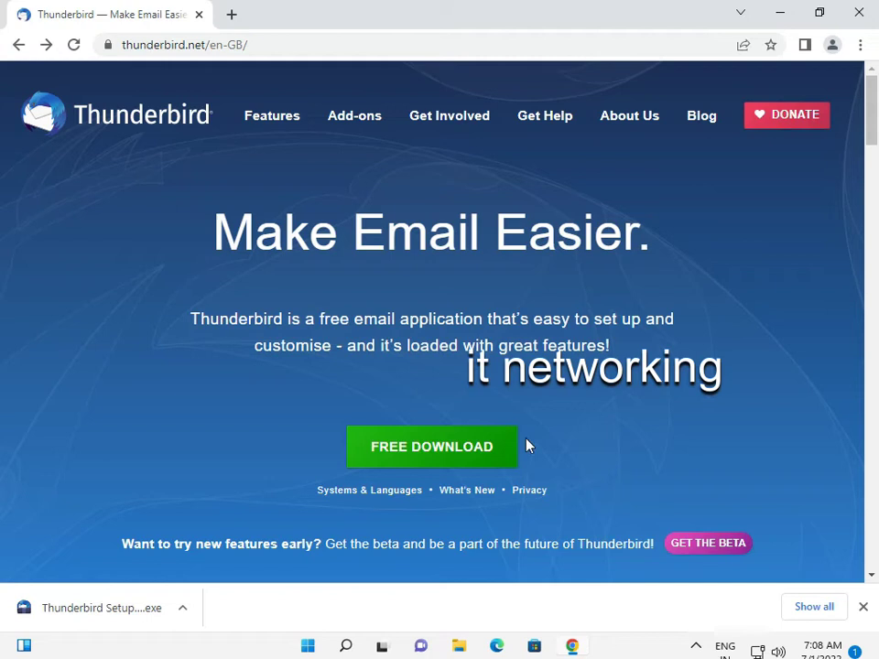
mouse_move(153, 608)
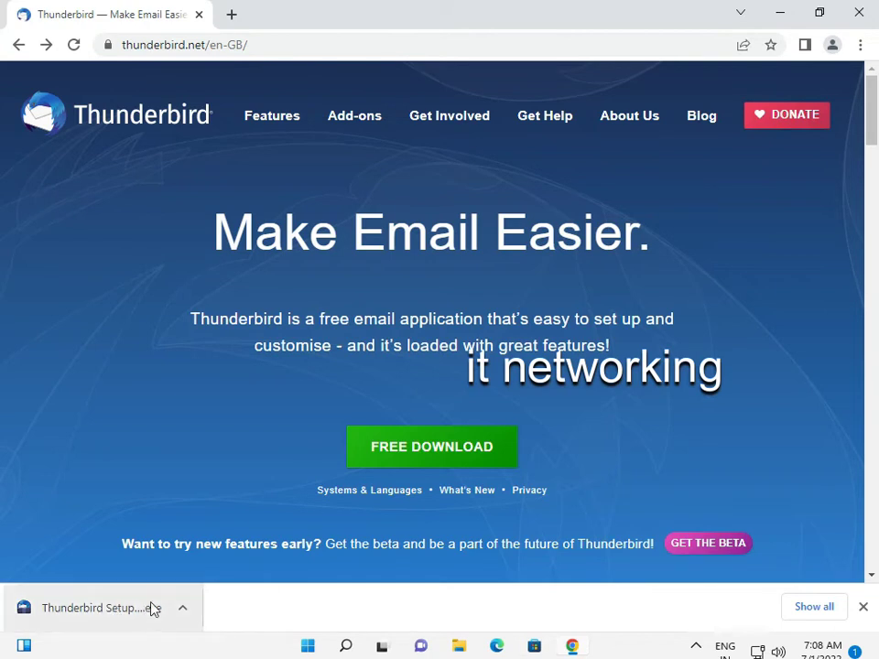
click(101, 608)
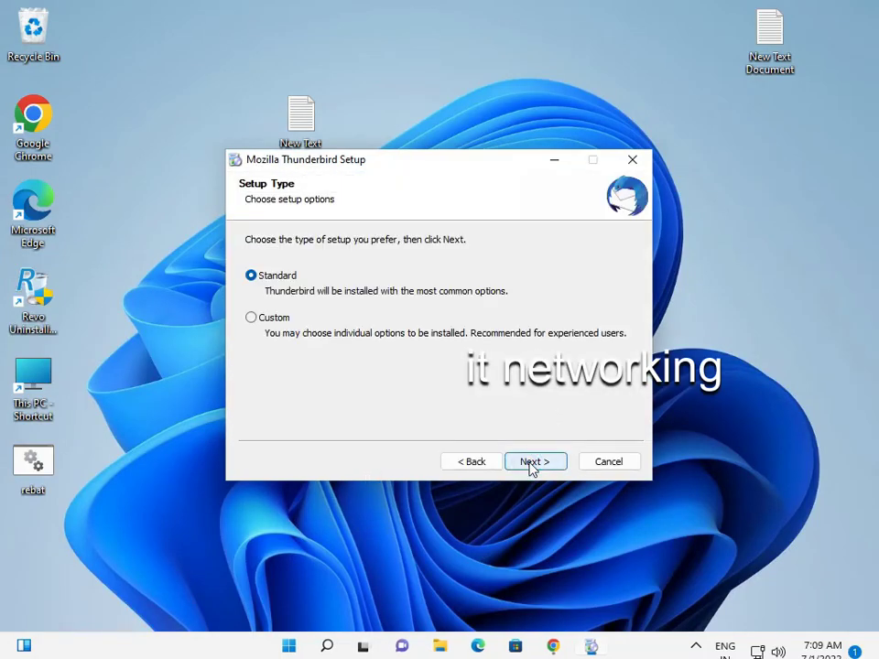
mouse_move(438, 388)
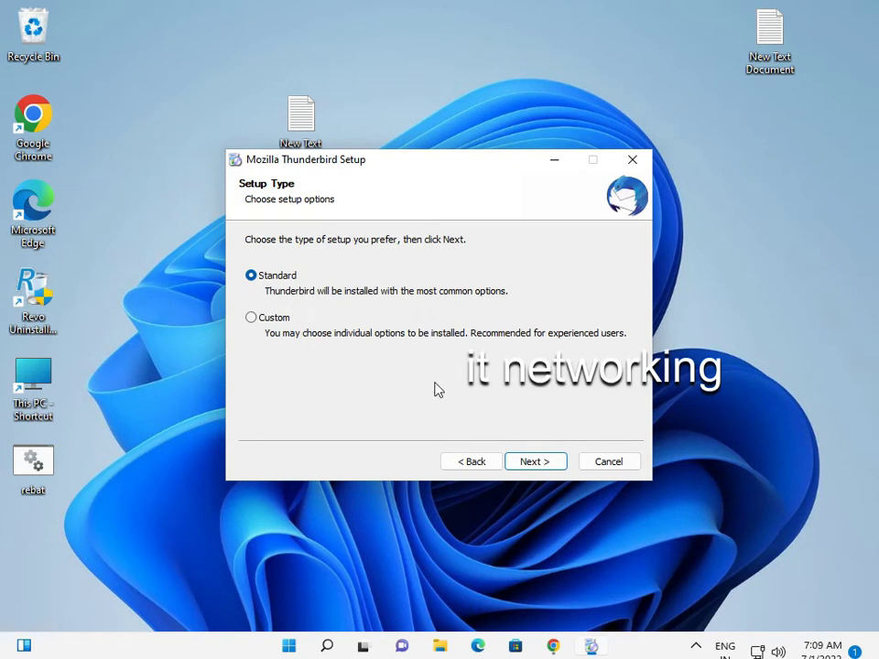
Keep the Standard setup type and install Thunderbird into C:\Program Files\Mozilla Thunderbird.
click(534, 460)
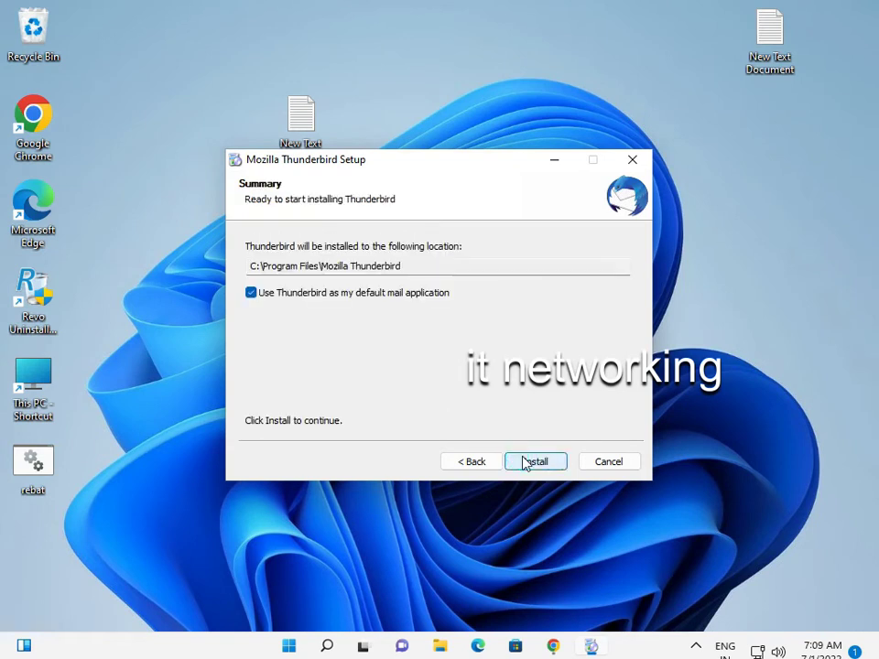
click(535, 461)
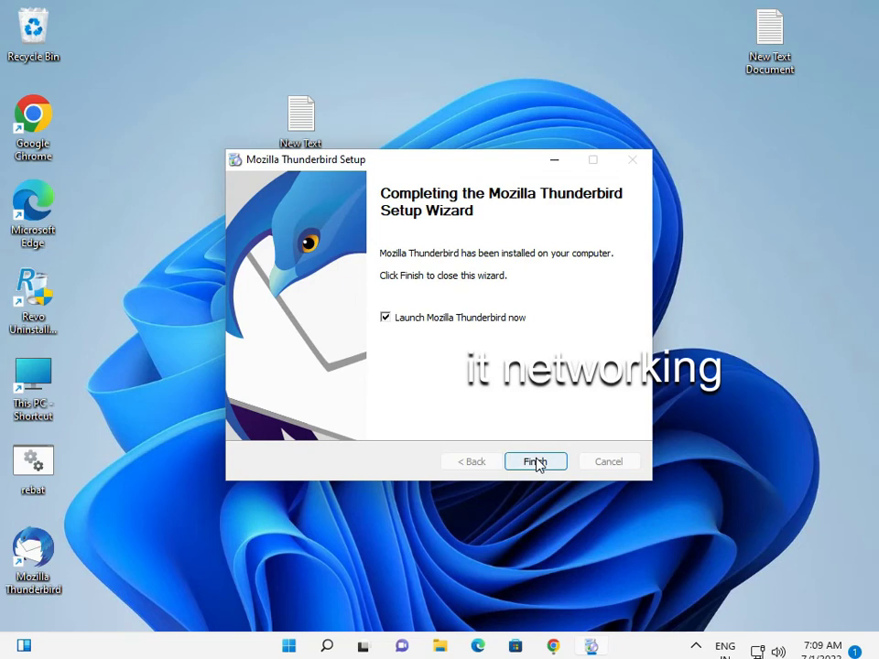
mouse_move(435, 320)
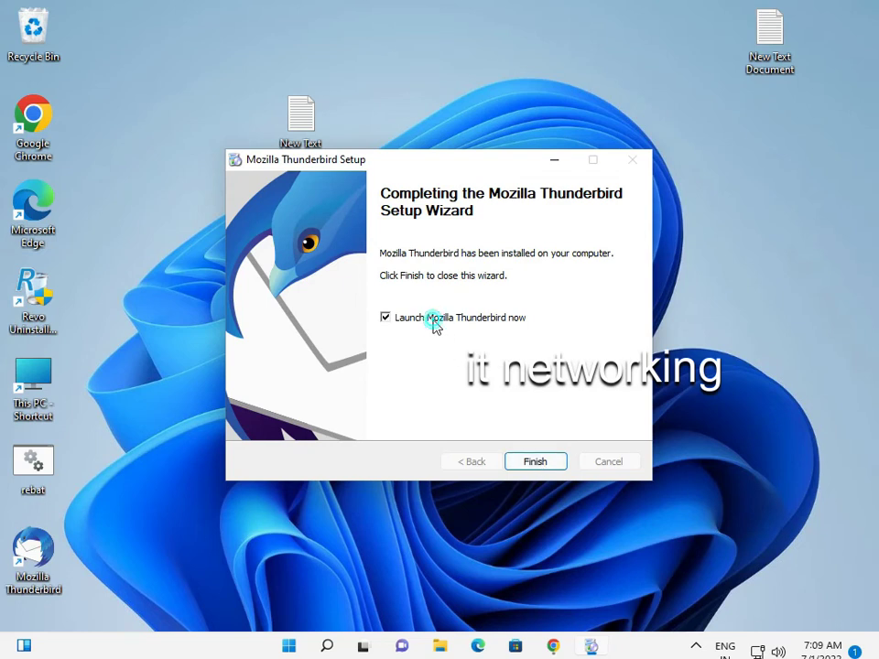
Finish the setup wizard with 'Launch Mozilla Thunderbird now' left checked.
click(534, 461)
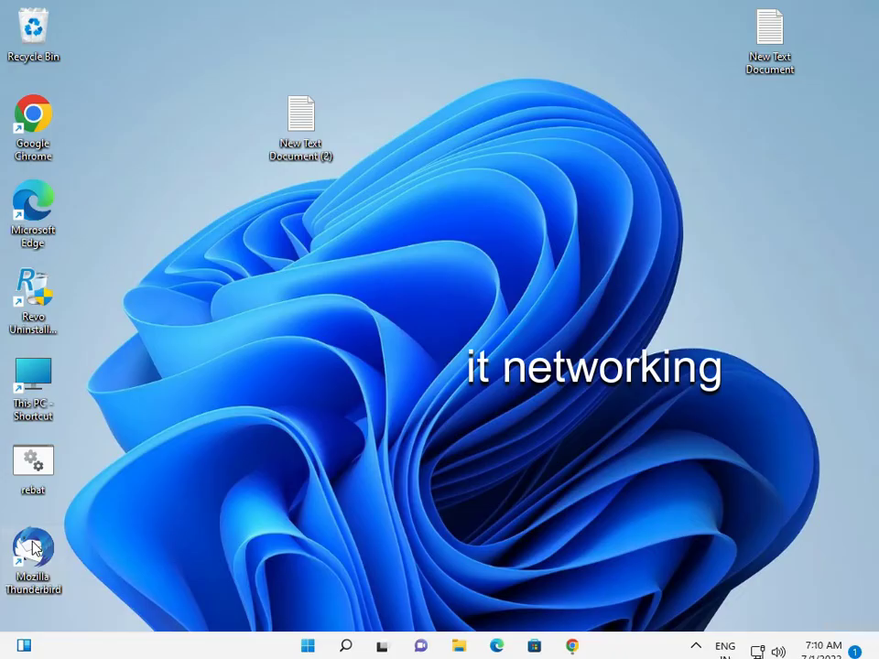
Launch Thunderbird from the desktop shortcut and choose Email on the Home tab's Welcome page.
double_click(33, 548)
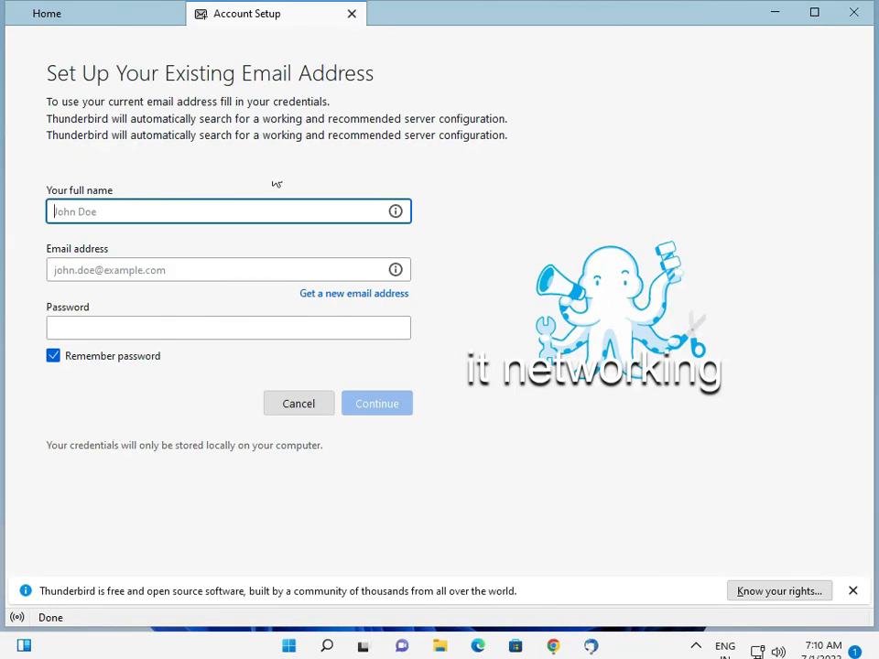
click(352, 13)
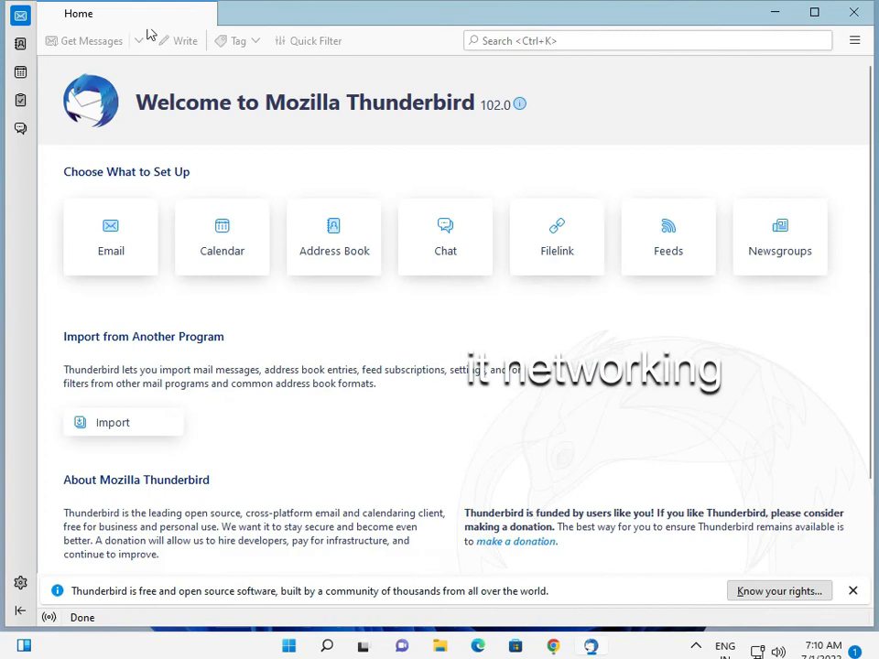
click(110, 236)
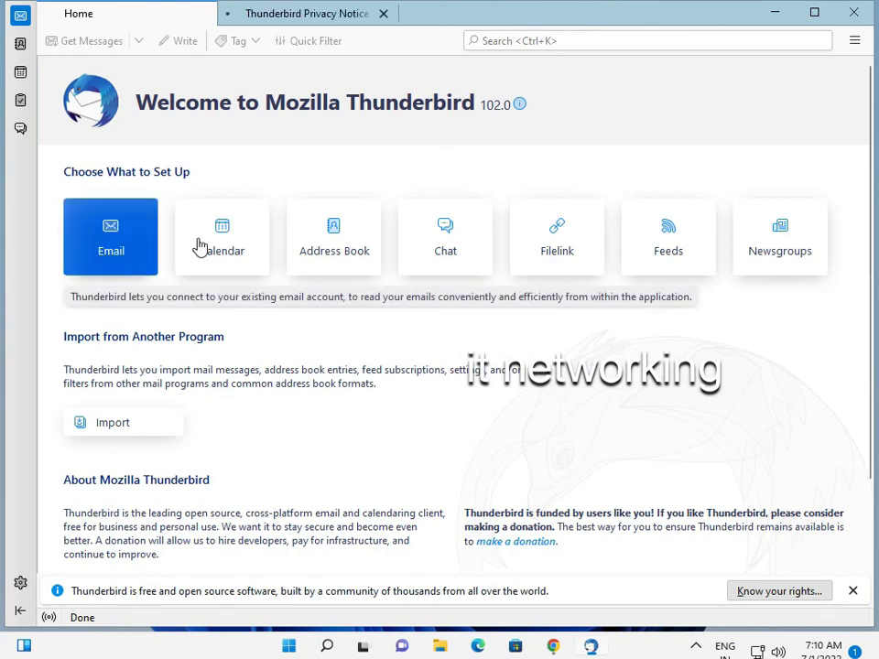
mouse_move(278, 176)
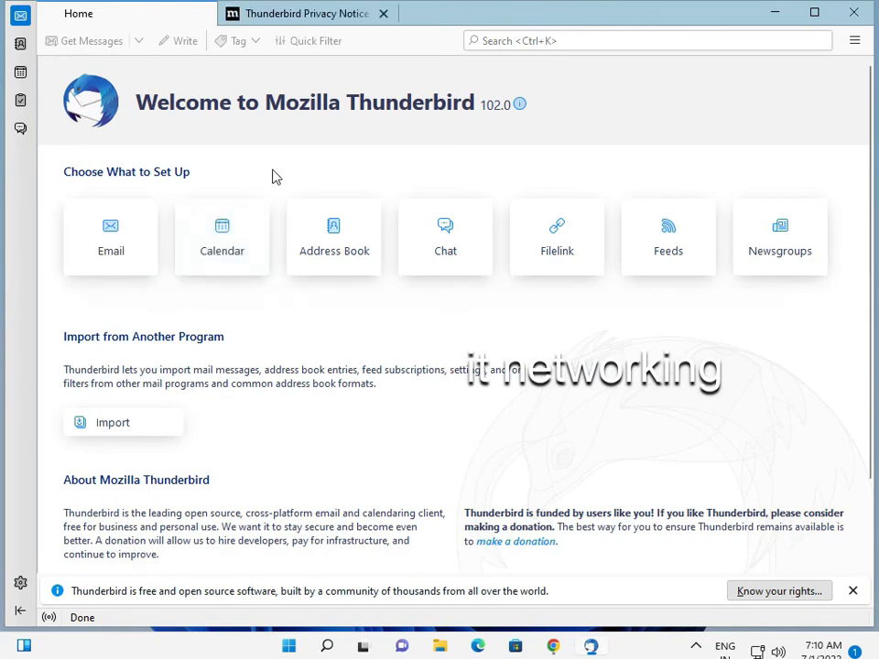
click(110, 236)
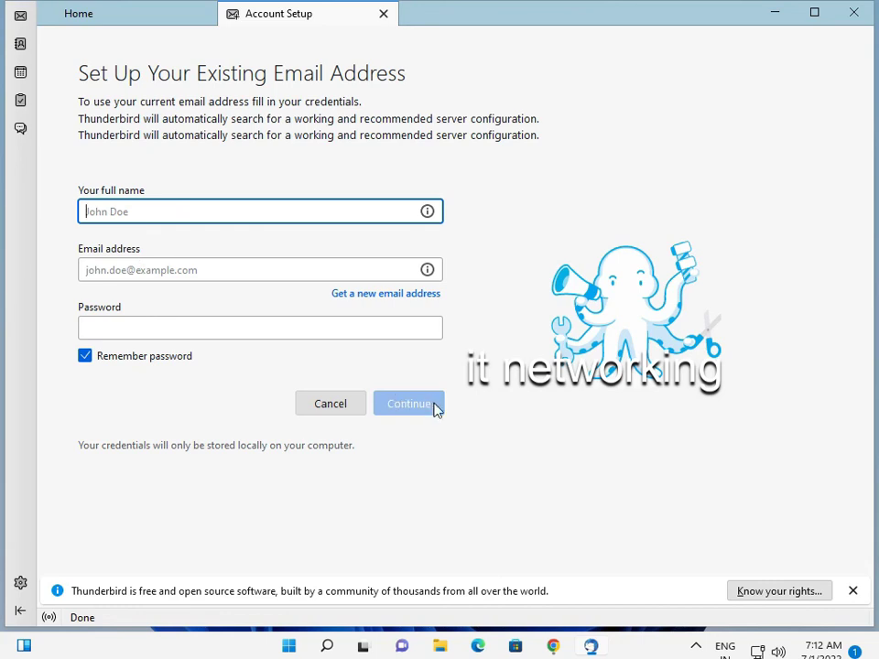
mouse_move(432, 394)
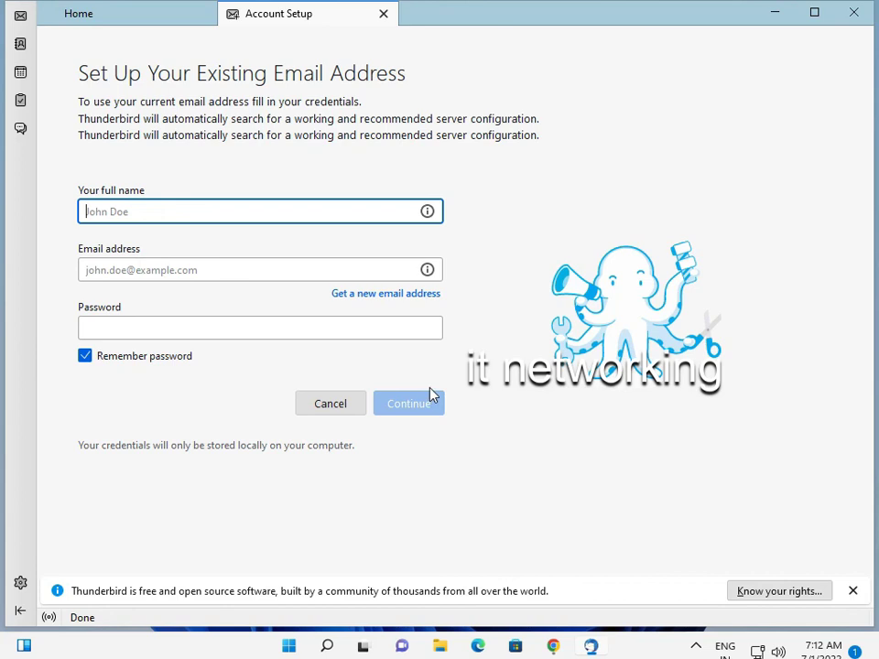
mouse_move(410, 320)
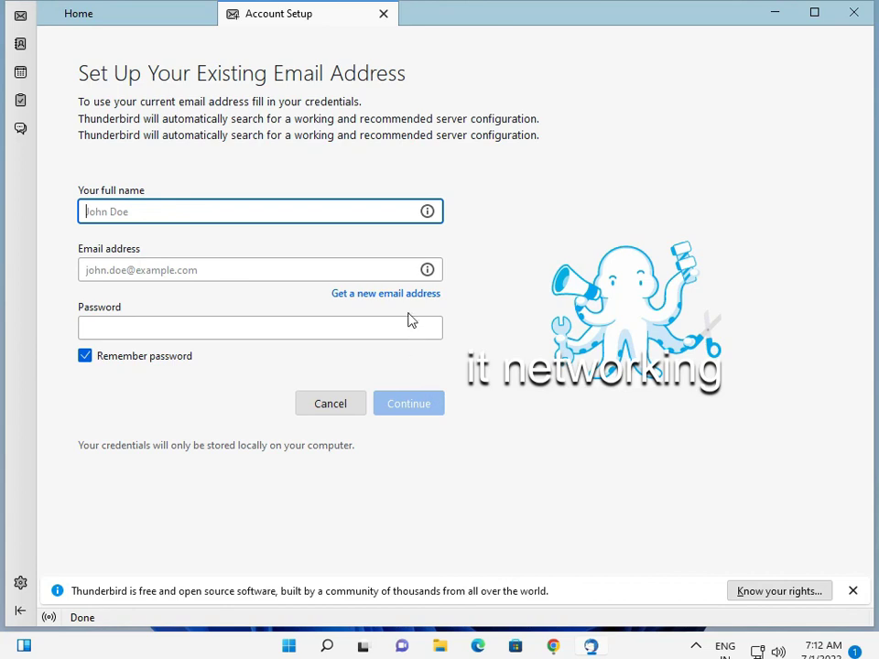
mouse_move(410, 315)
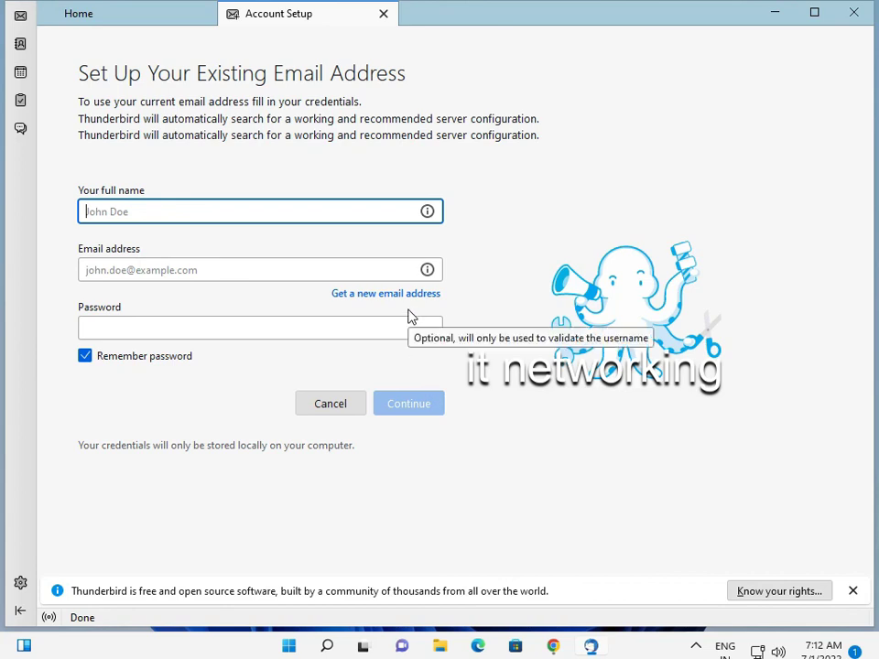
mouse_move(413, 319)
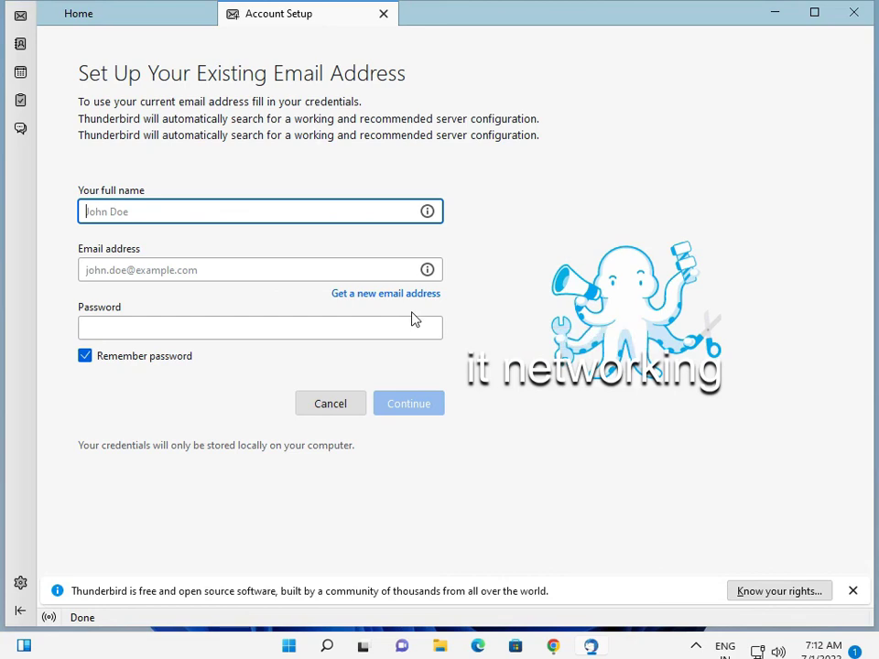
mouse_move(674, 563)
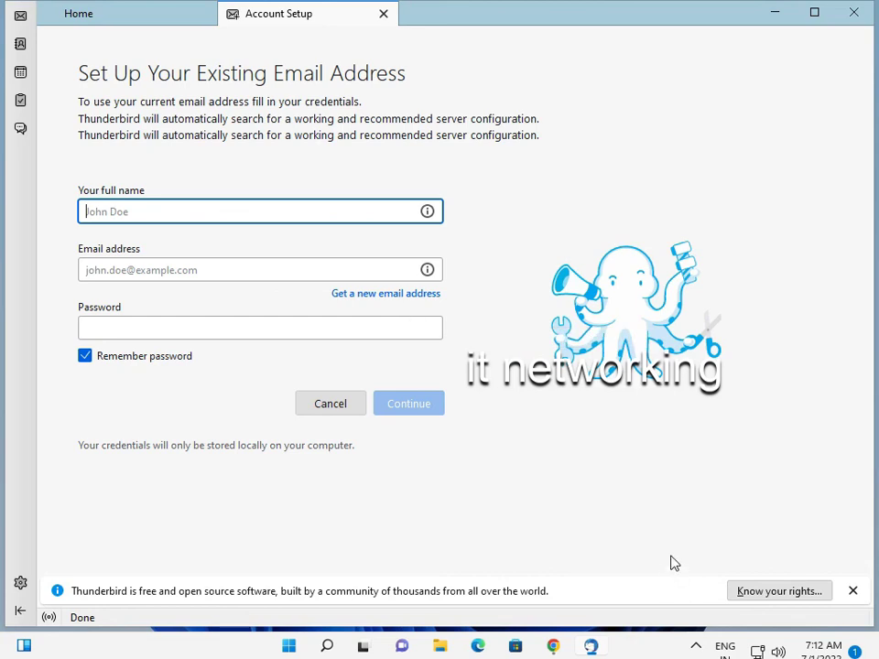